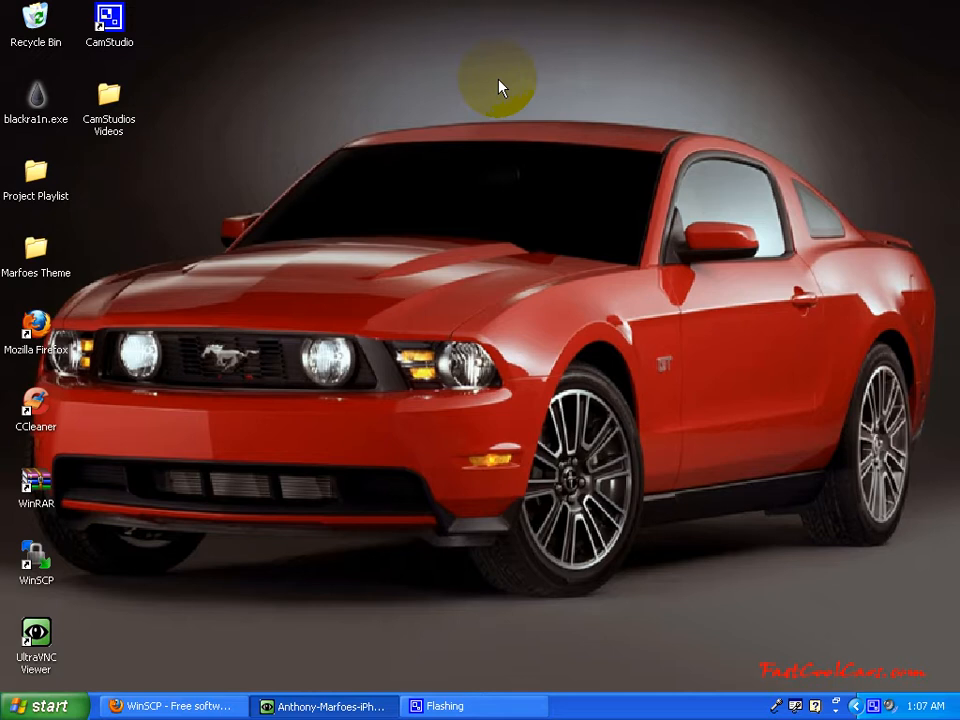
mouse_move(384, 348)
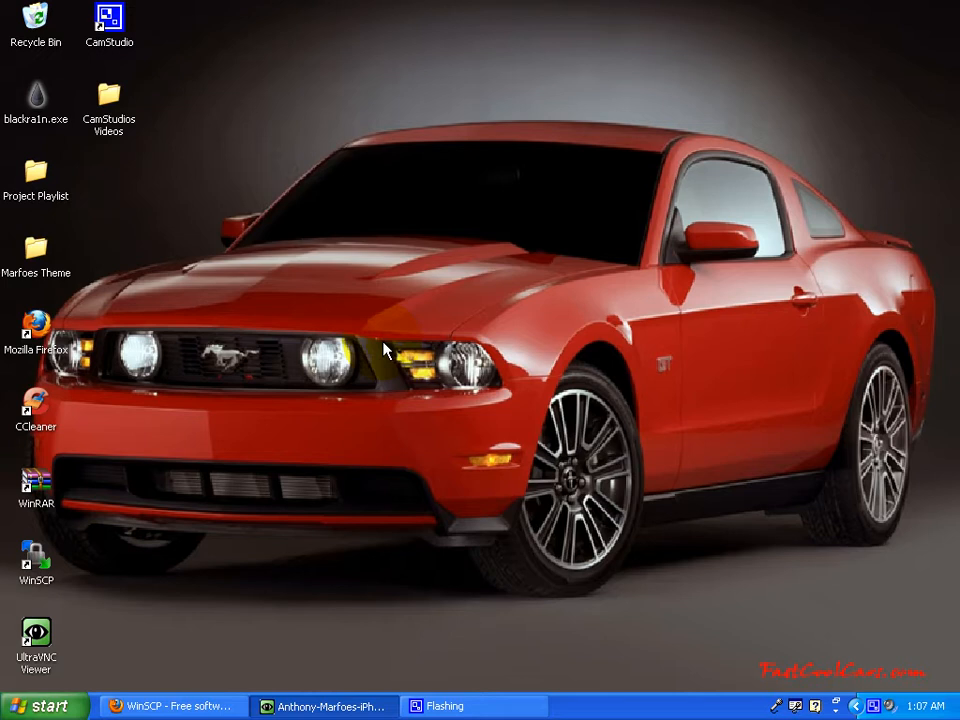
mouse_move(406, 530)
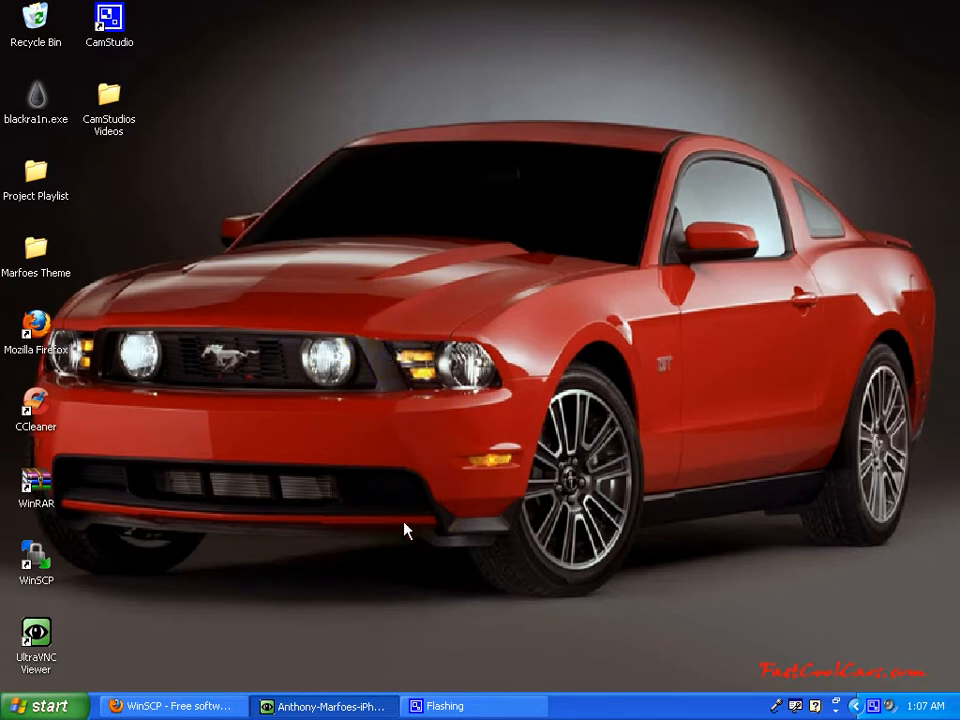
Step: Search Cydia for openssh on the iPhone, view the installed OpenSSH package details, then return to results
click(324, 704)
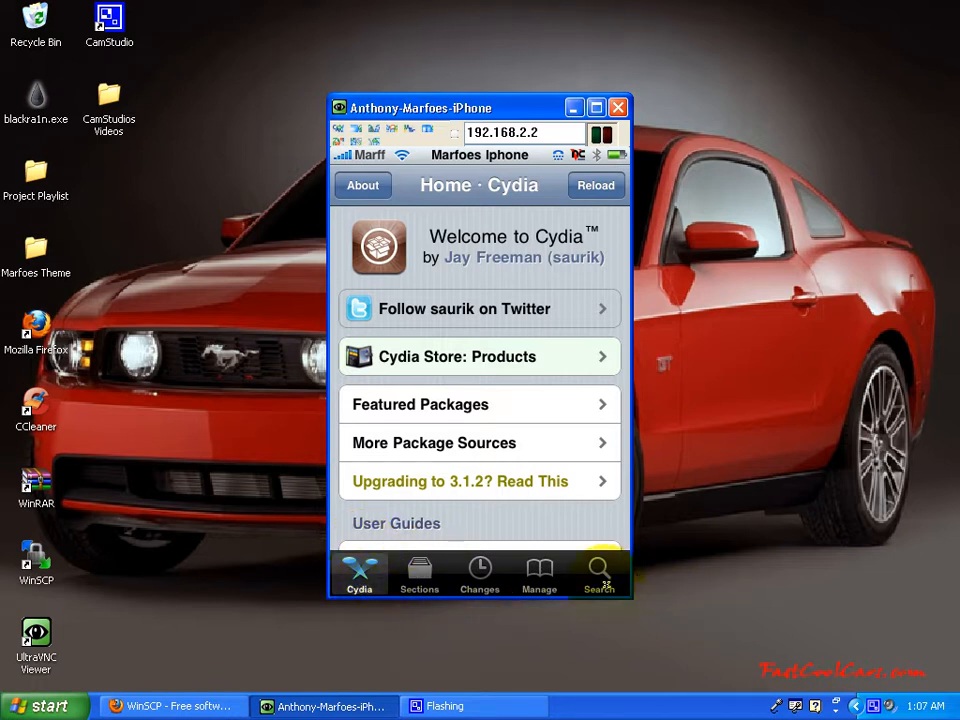
click(600, 572)
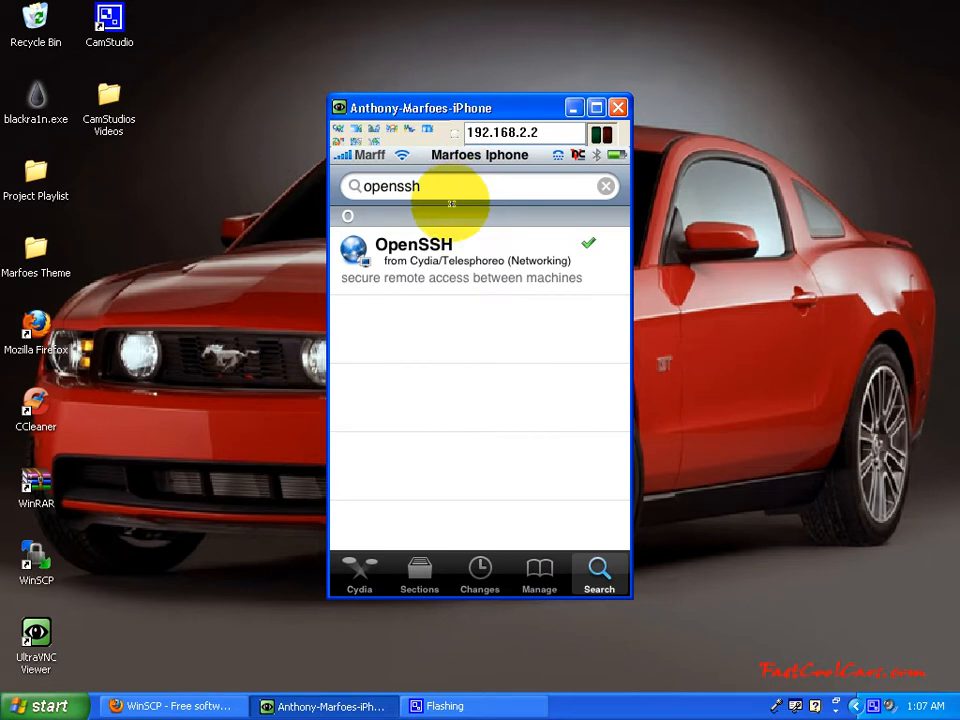
mouse_move(464, 292)
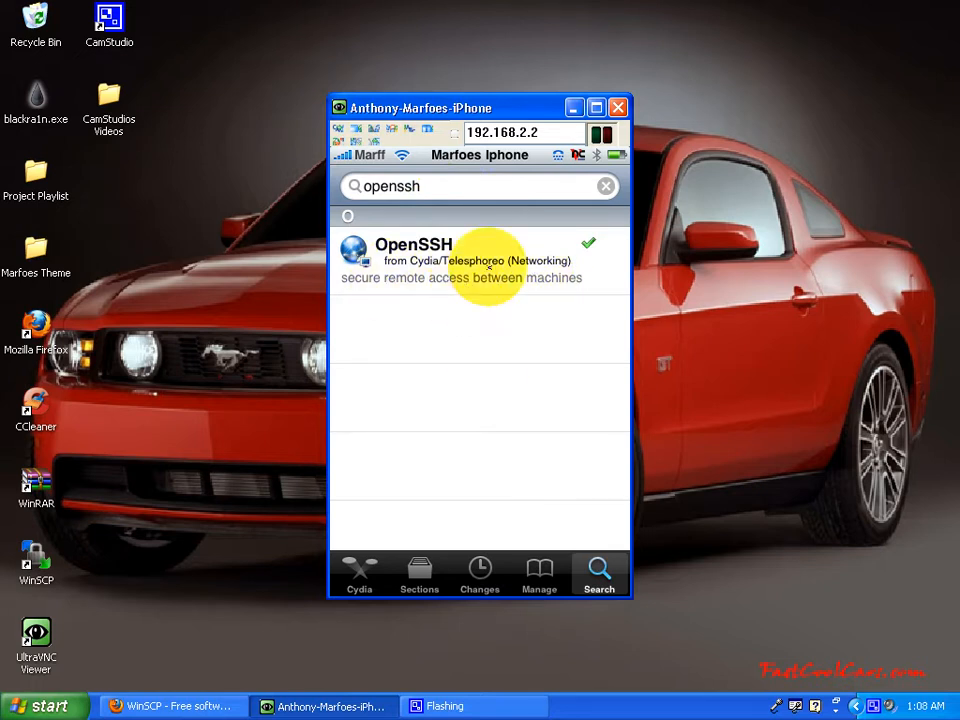
click(478, 260)
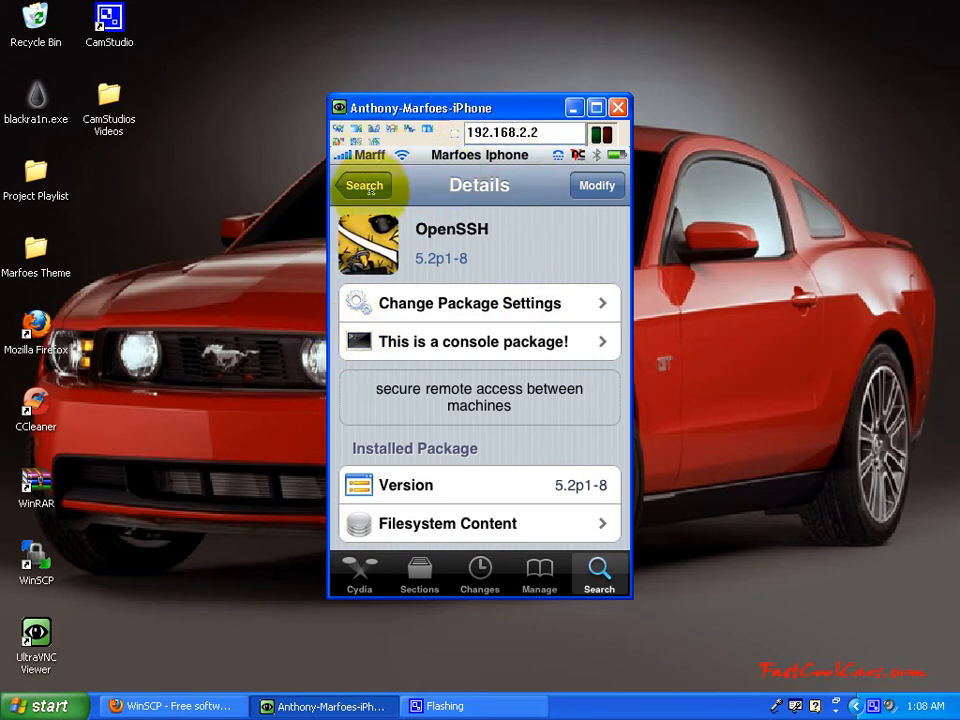
click(364, 184)
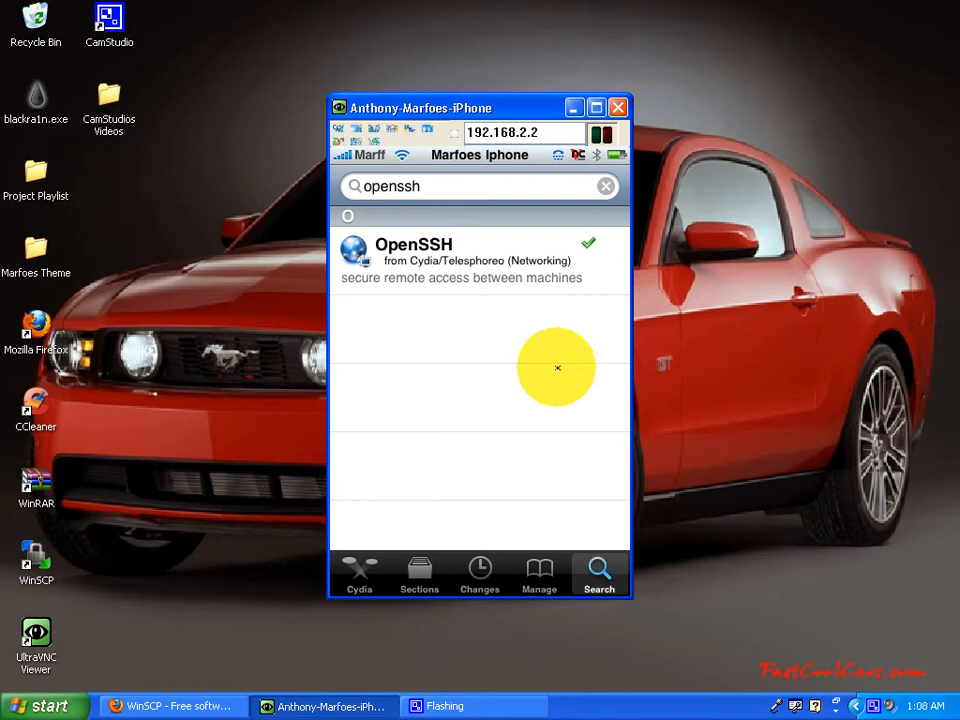
mouse_move(520, 320)
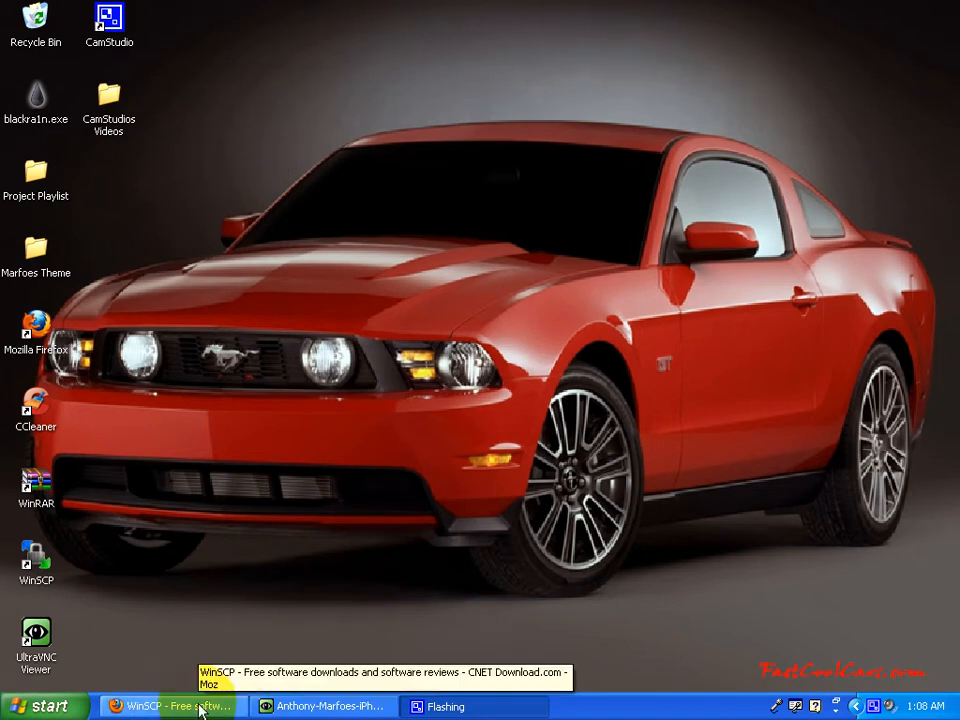
Step: Start the WinSCP 4.1.9 download from CNET, dismiss the winscp419setup.exe save prompt and minimize Firefox
click(164, 706)
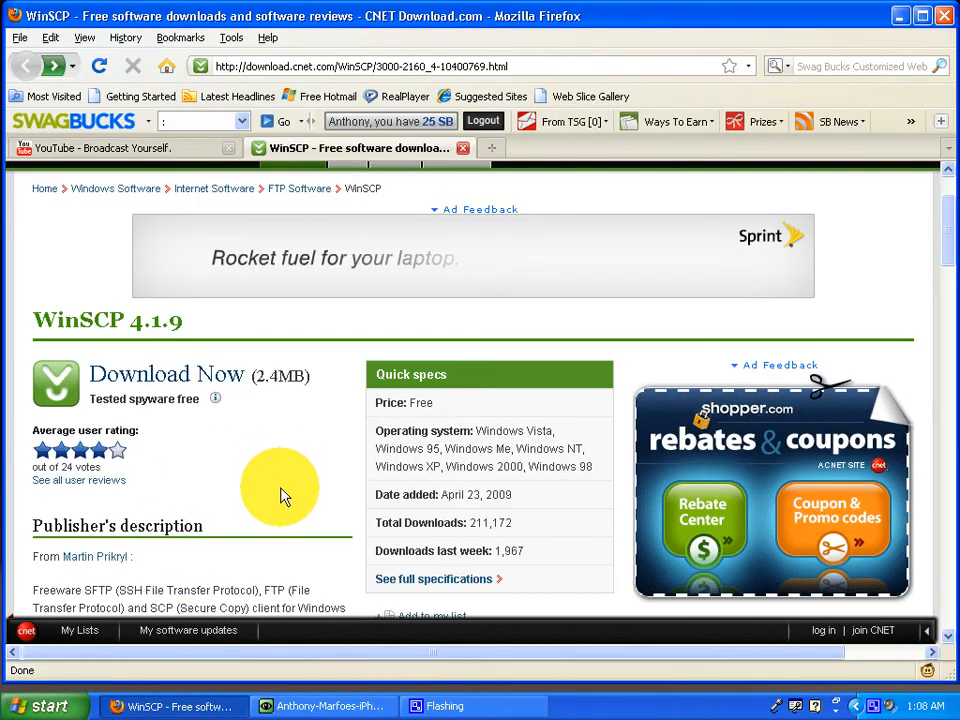
mouse_move(56, 384)
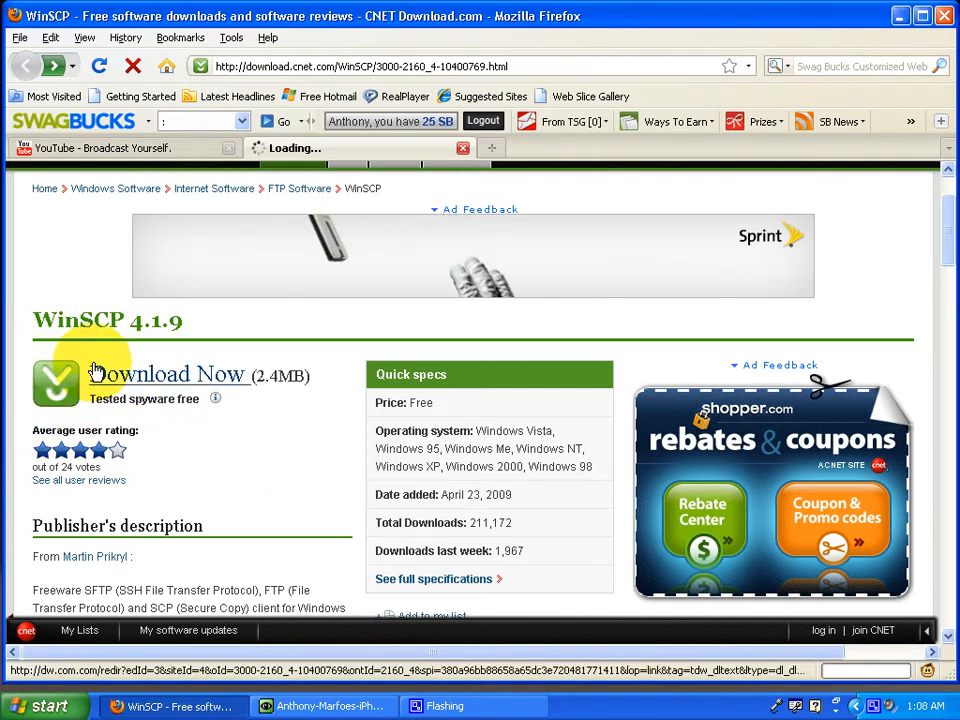
click(168, 374)
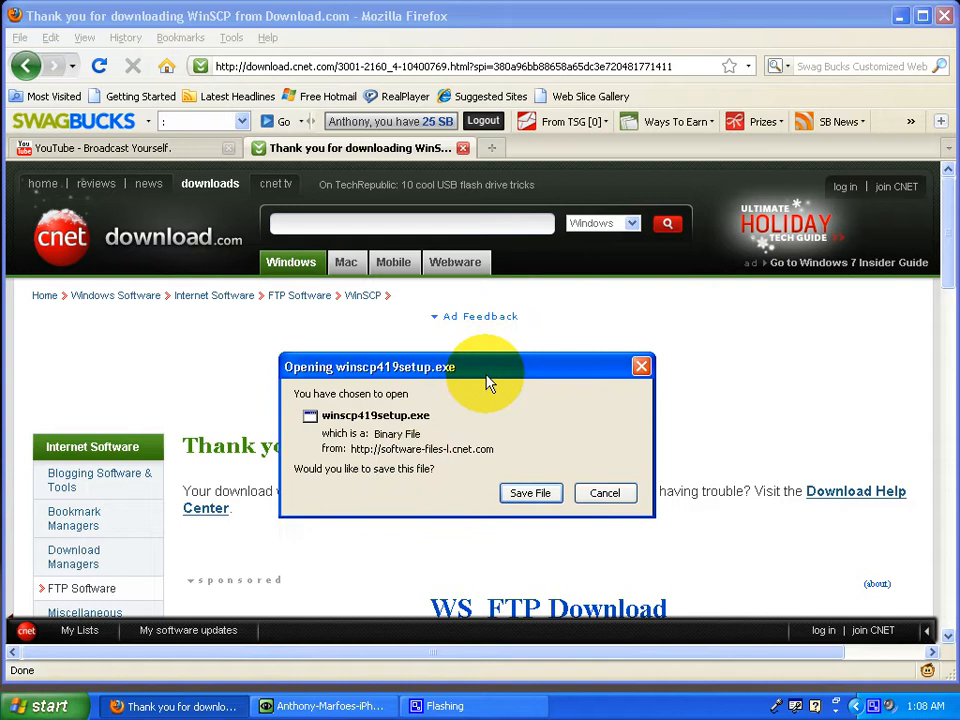
mouse_move(624, 364)
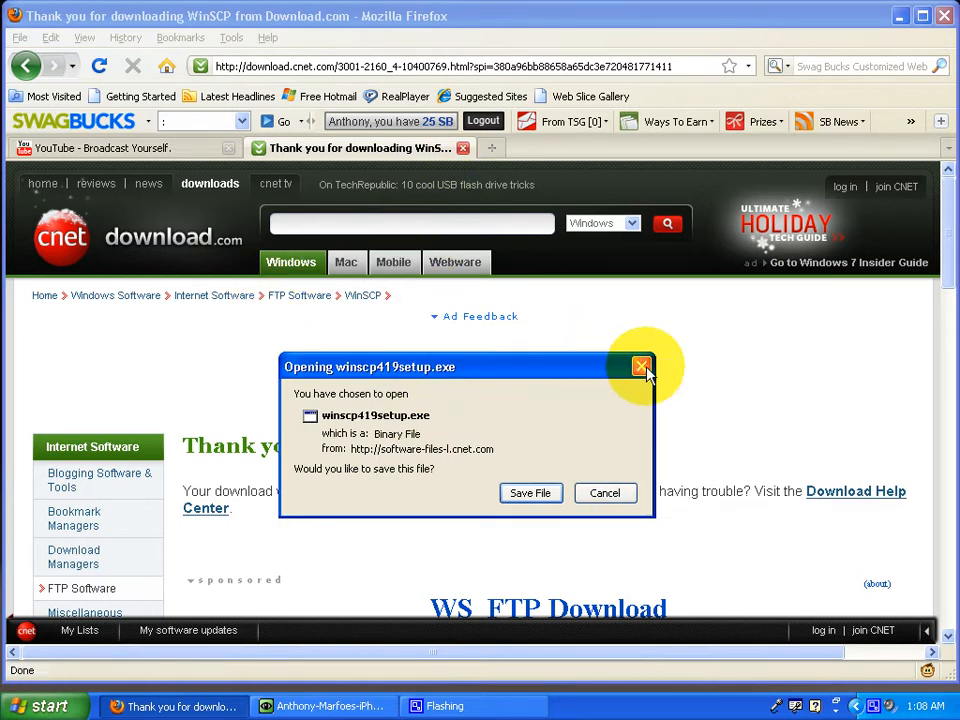
click(640, 366)
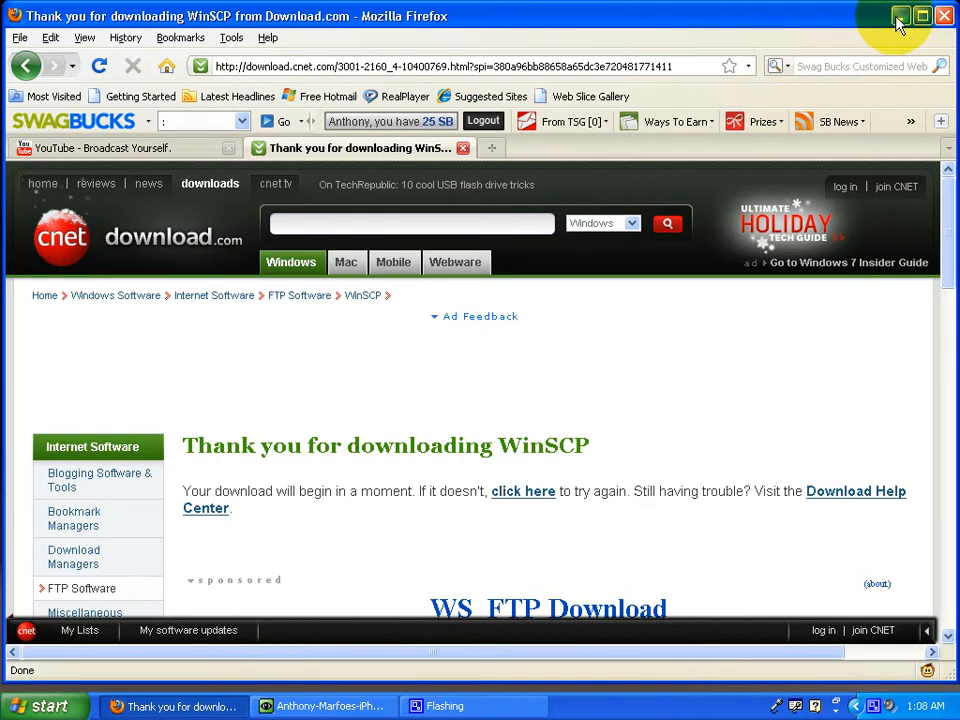
click(900, 16)
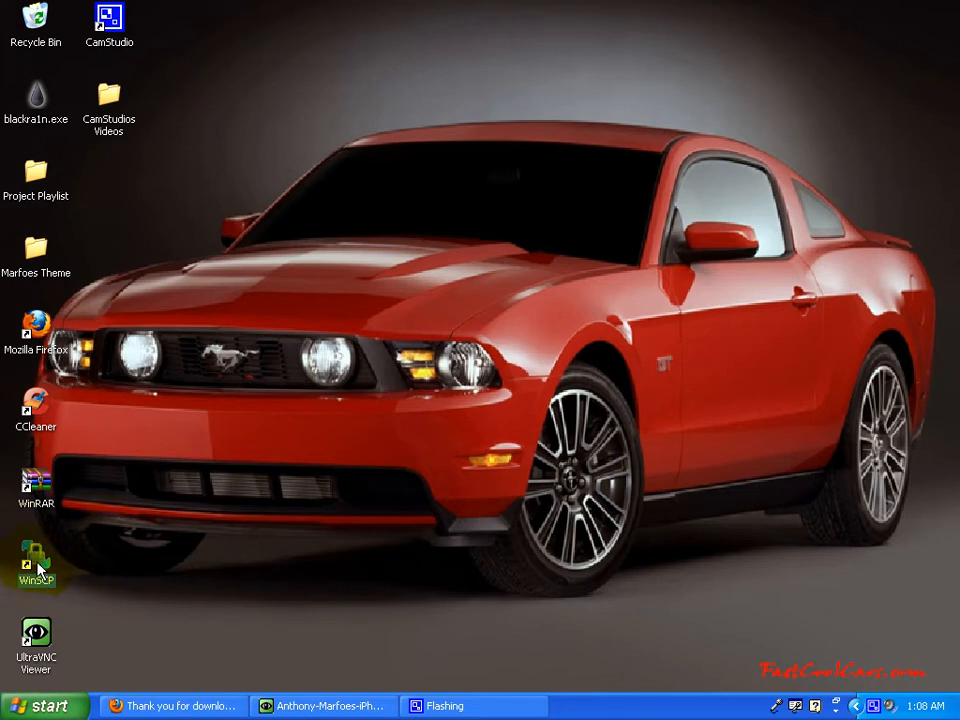
Step: Launch WinSCP to its Login dialog with a new SFTP session form for user root
double_click(36, 564)
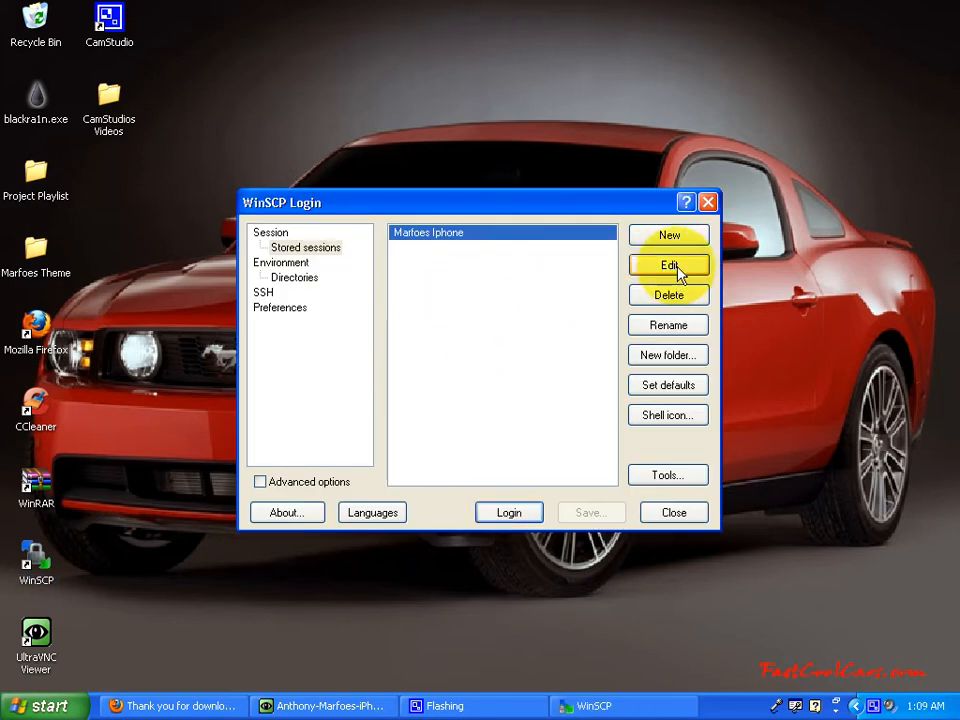
click(668, 264)
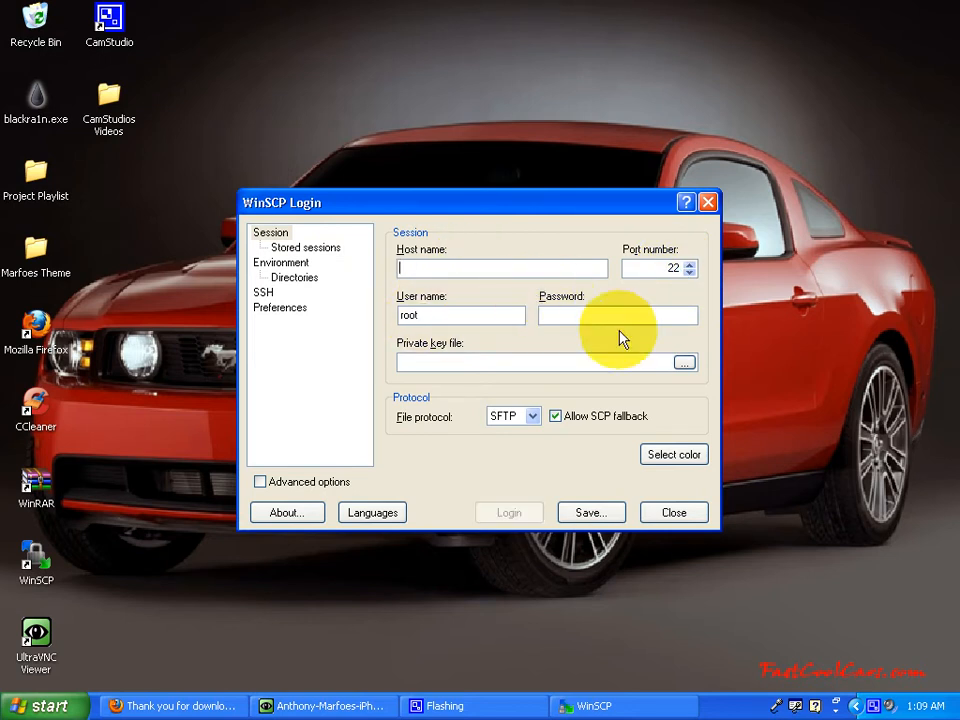
mouse_move(436, 244)
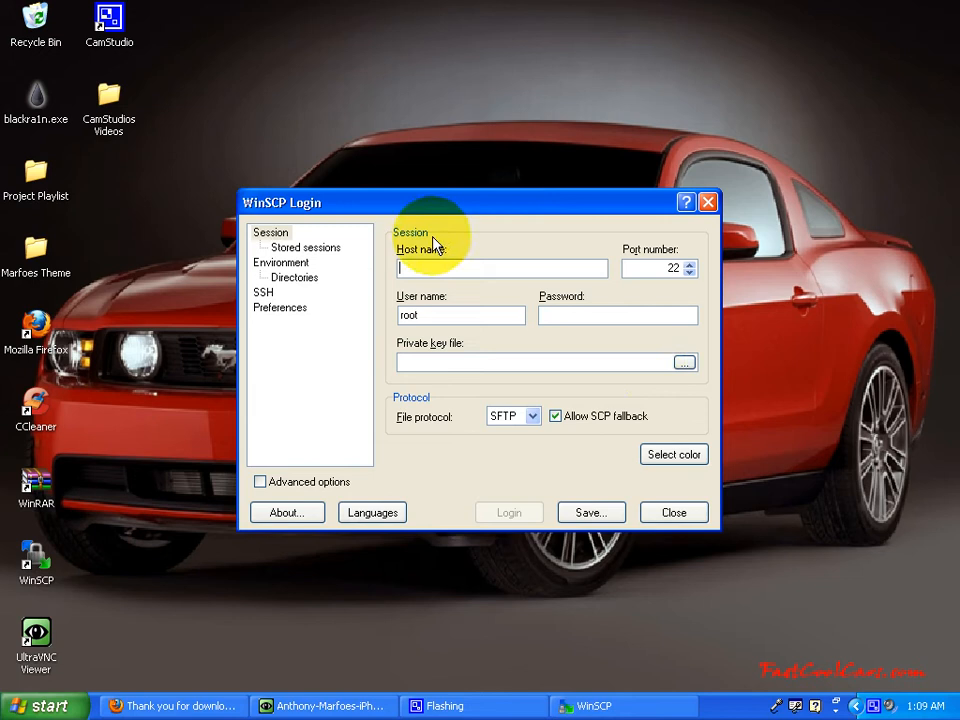
mouse_move(440, 266)
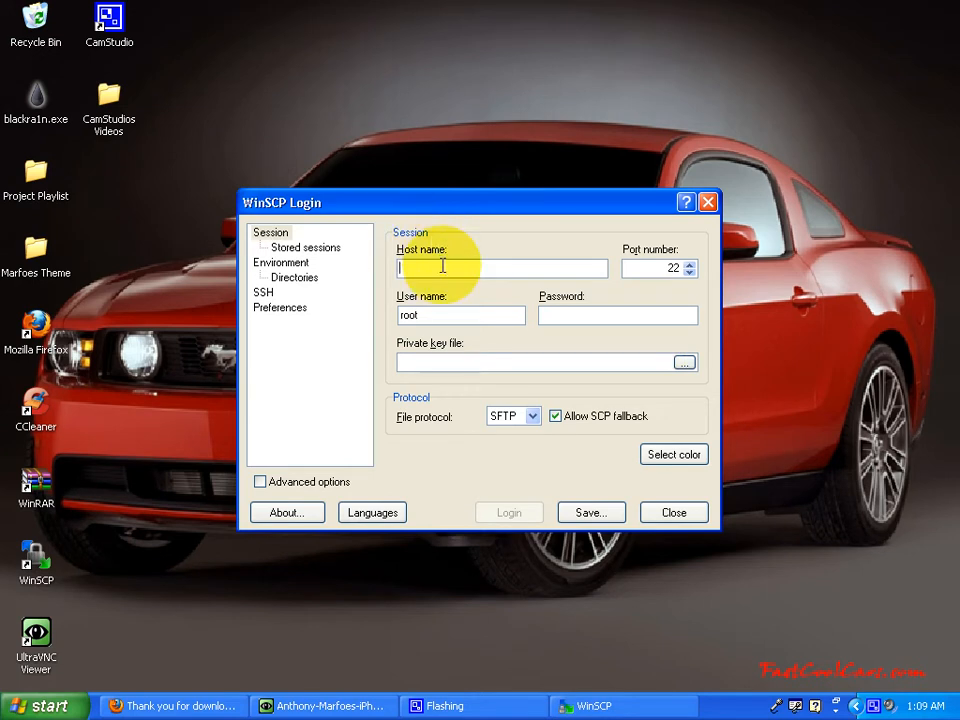
mouse_move(320, 704)
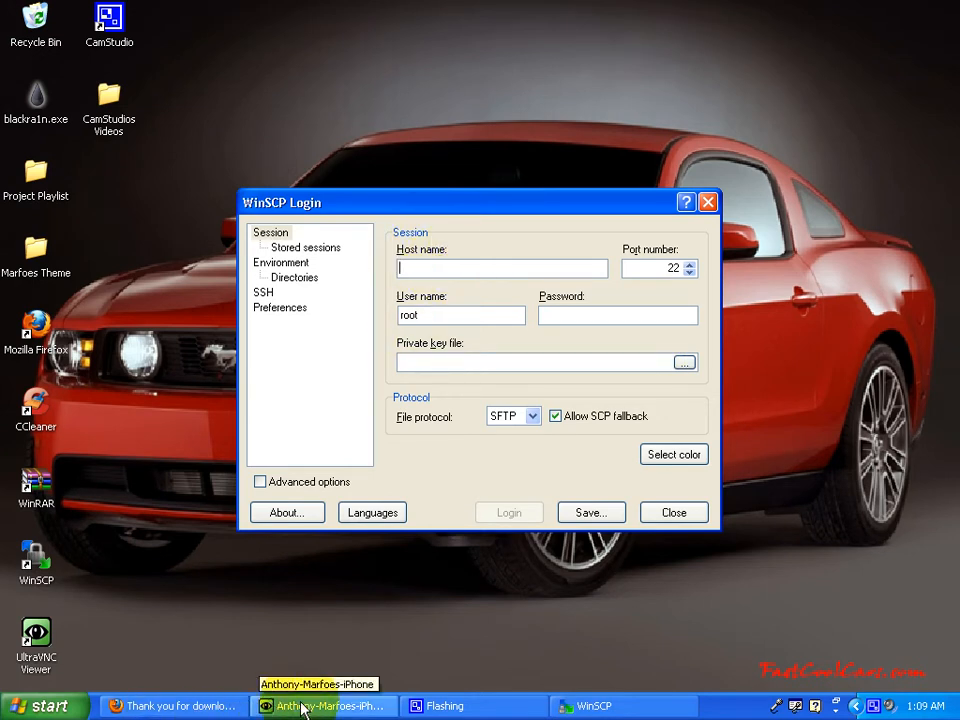
Step: Show the iPhone's Wi-Fi Networks settings in VNC Viewer, confirming it is joined to Dynex
click(324, 706)
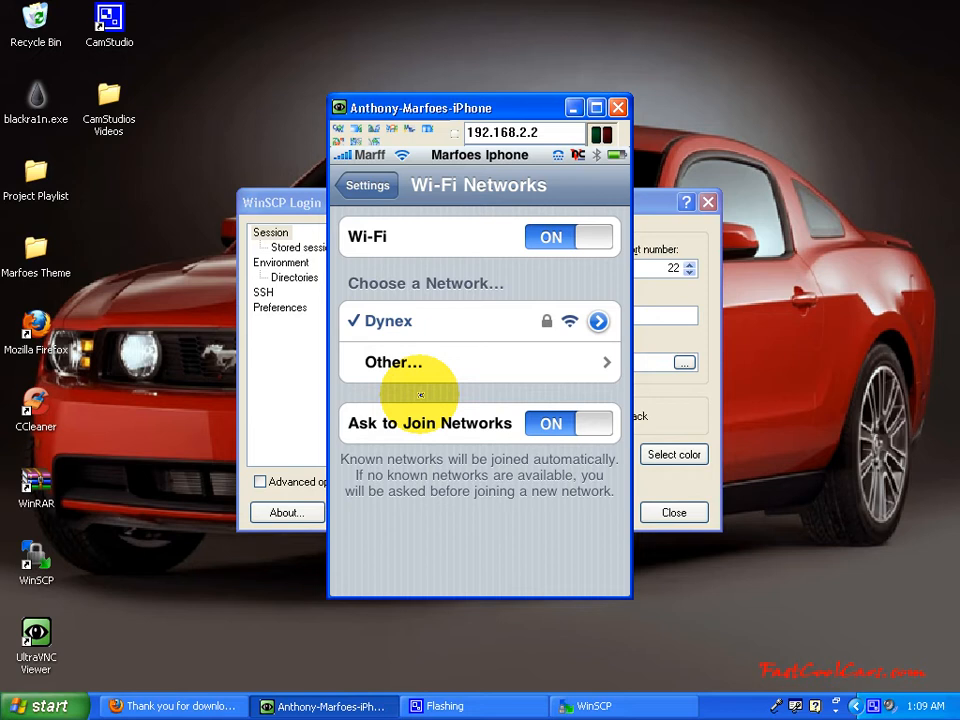
mouse_move(560, 278)
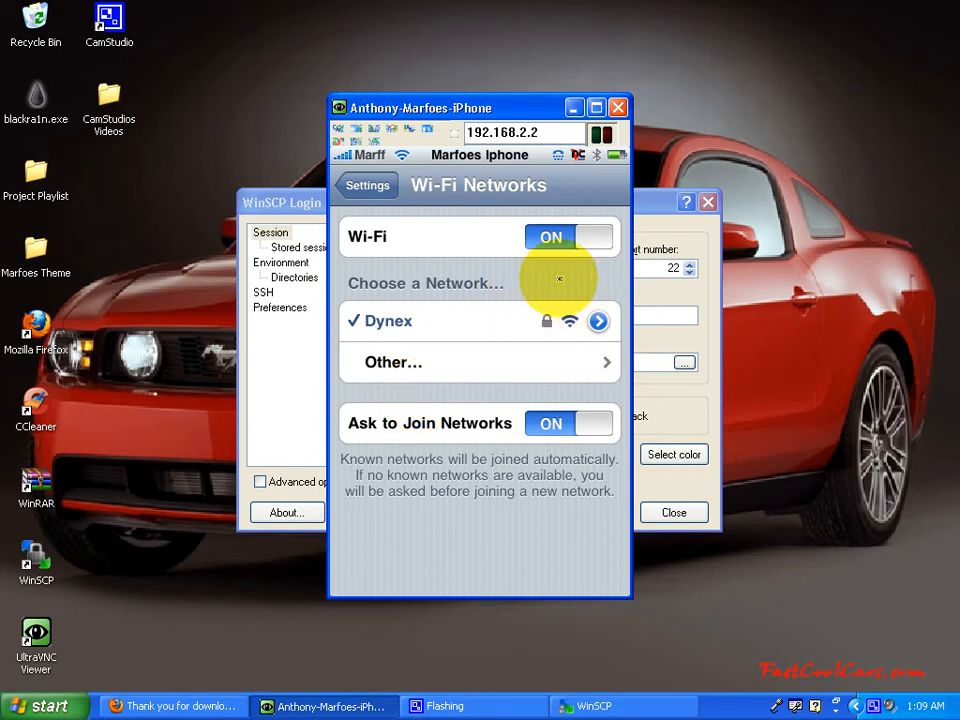
mouse_move(444, 290)
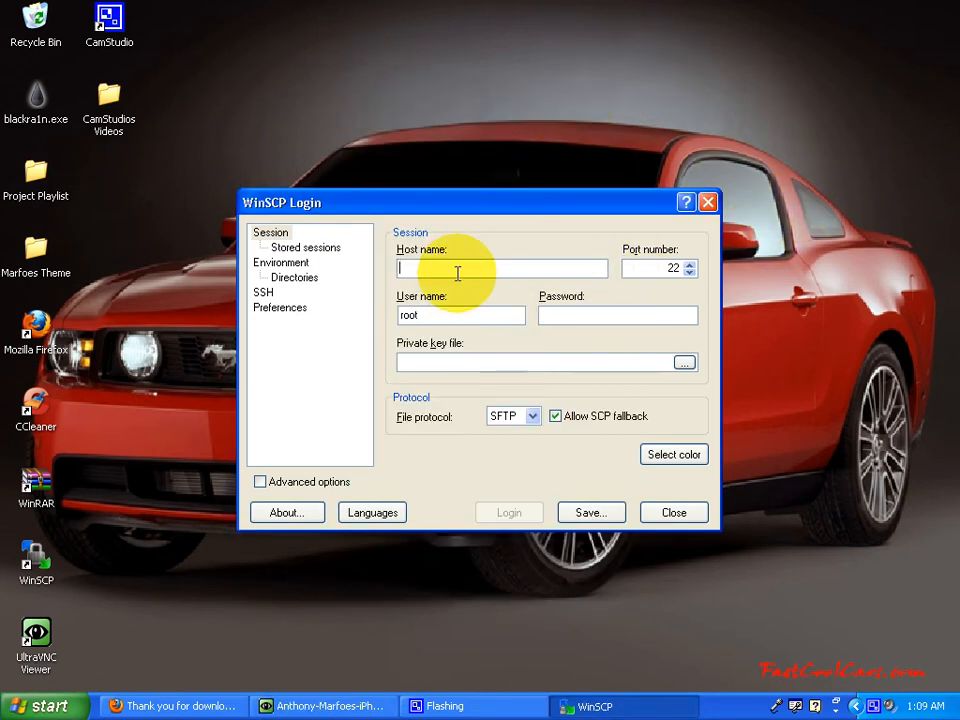
Step: Fill in the iPhone host name and root password, and save the session as Marfoes Iphone
text(b)
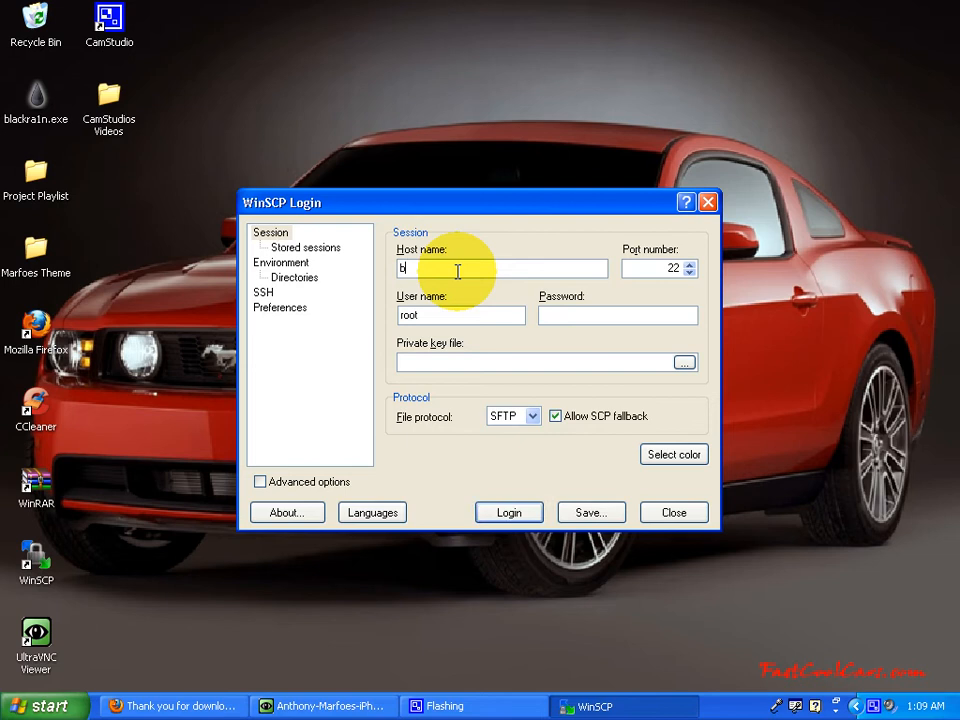
text(fh)
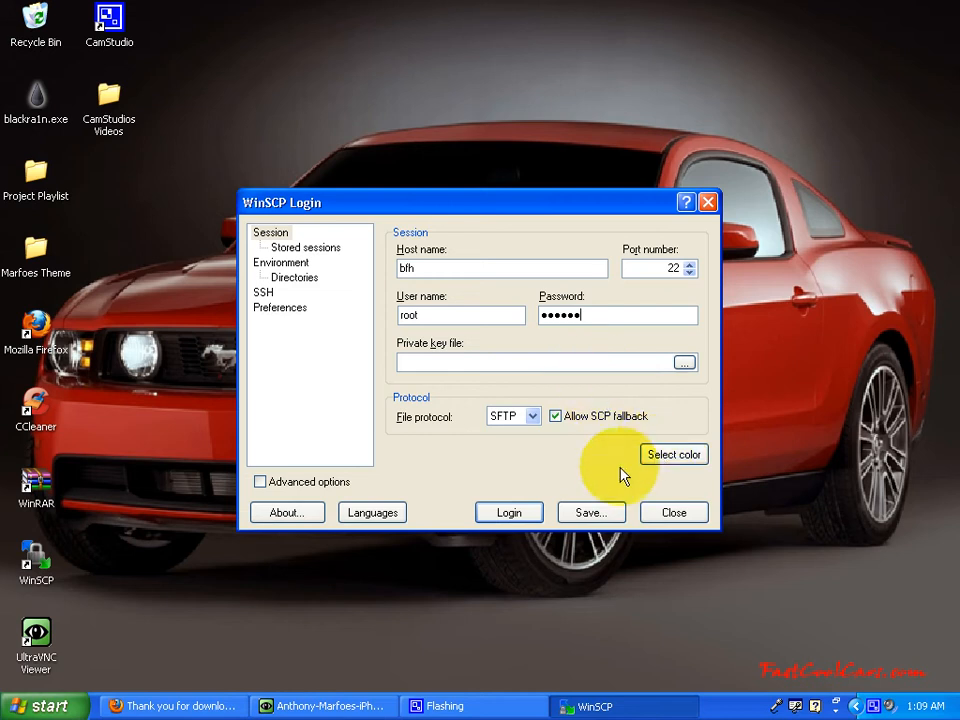
mouse_move(708, 202)
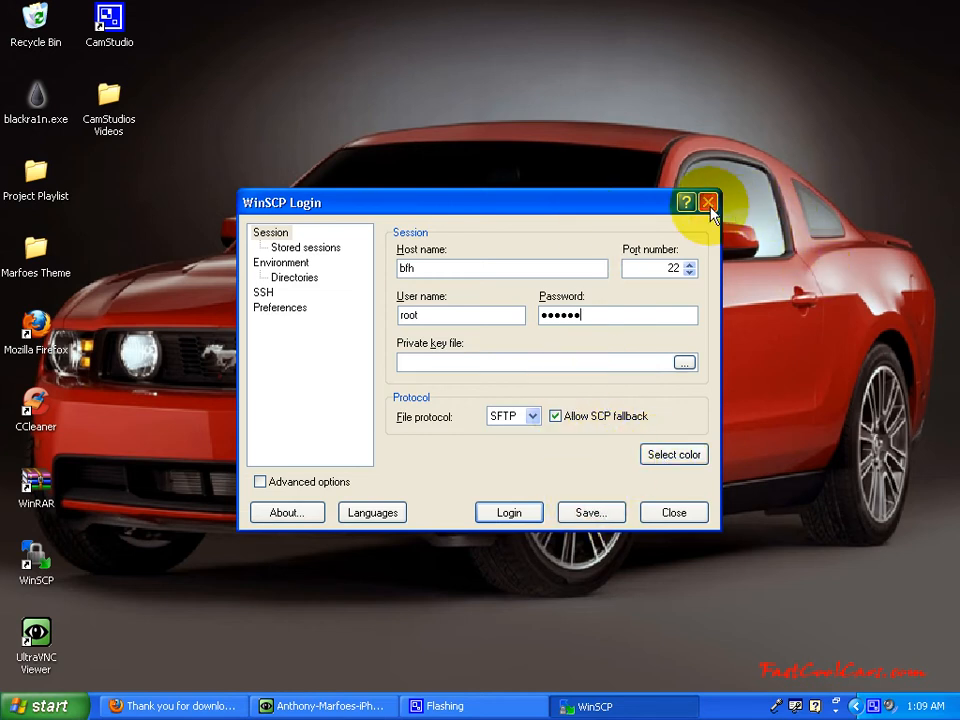
click(708, 202)
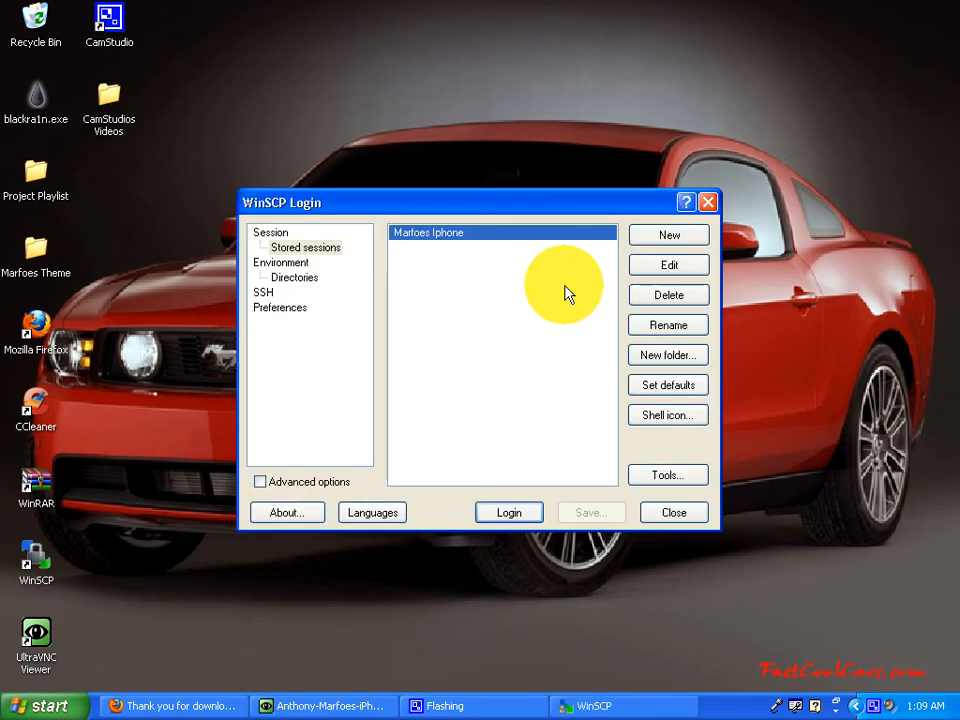
mouse_move(530, 240)
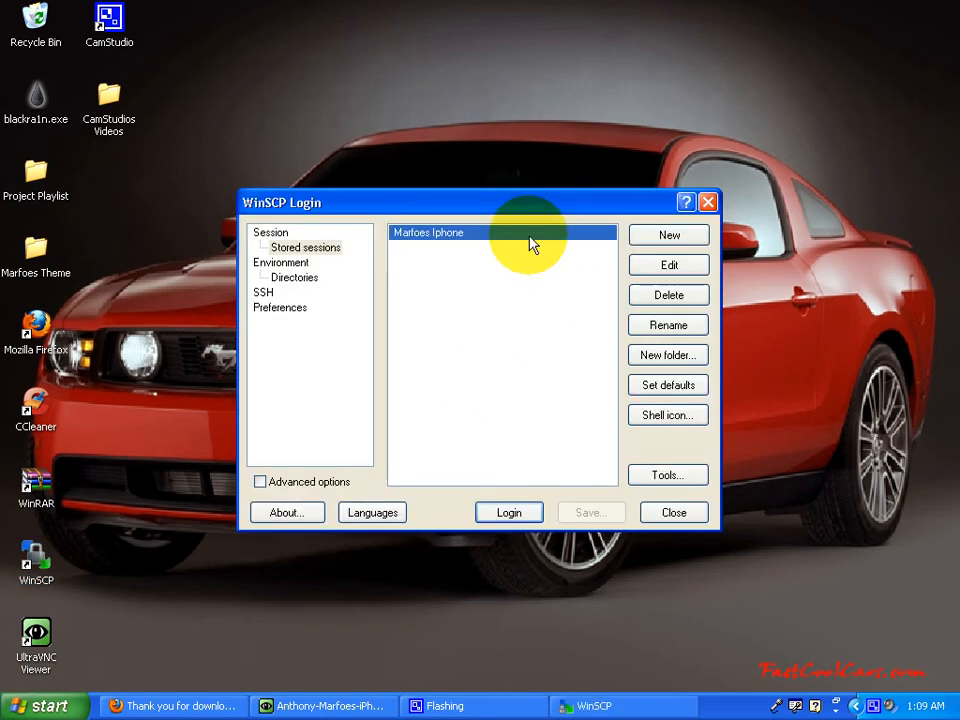
Step: Log in to the Marfoes Iphone session as root, accepting the host key and submitting the password
click(508, 512)
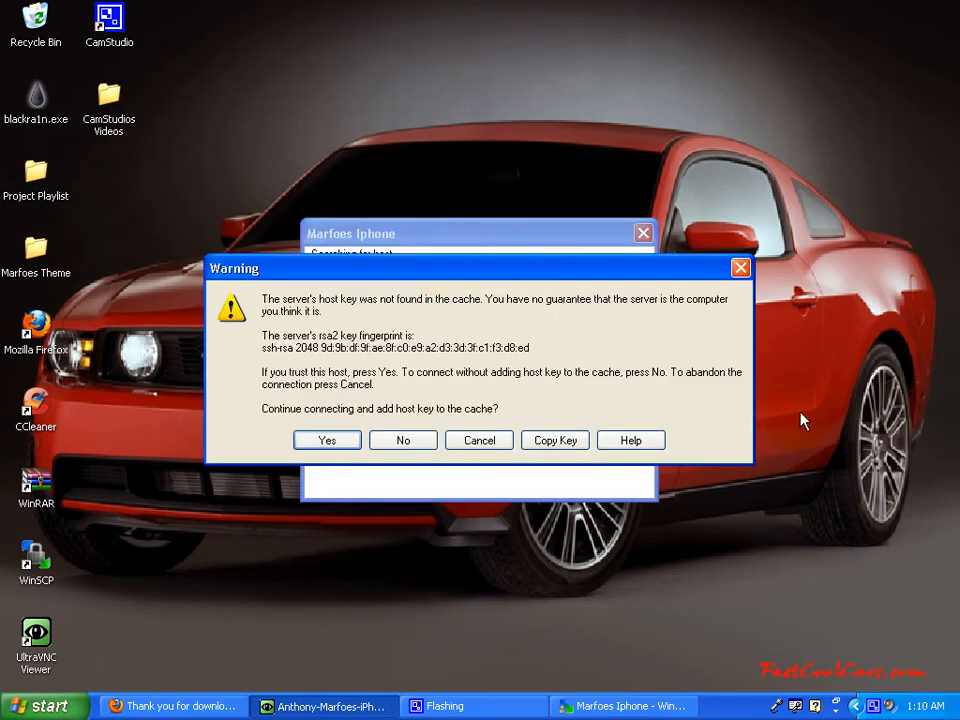
mouse_move(404, 440)
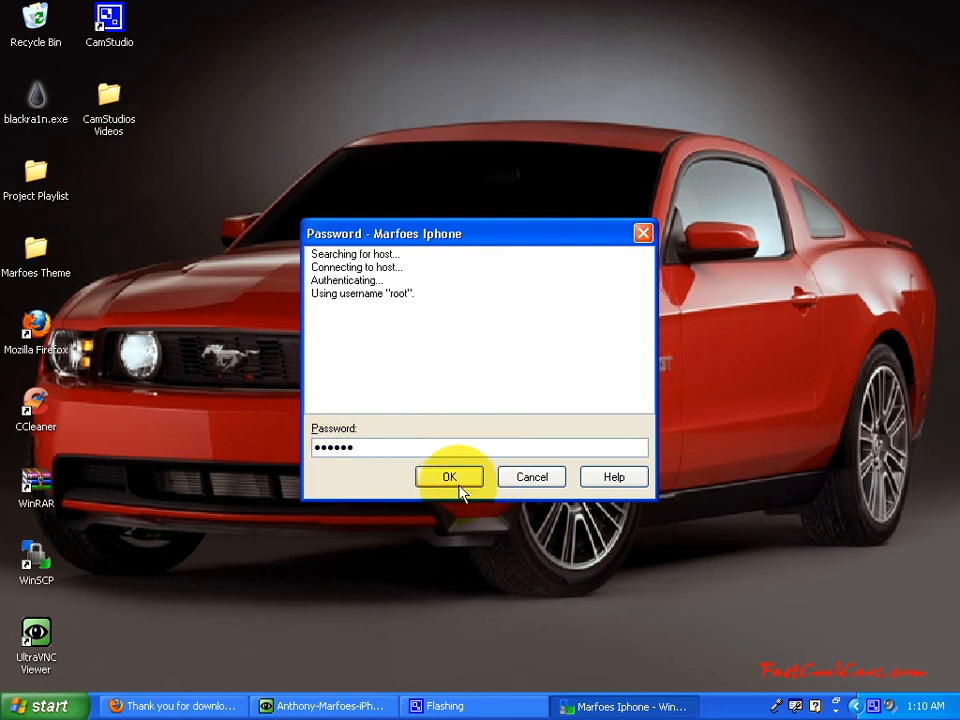
click(448, 476)
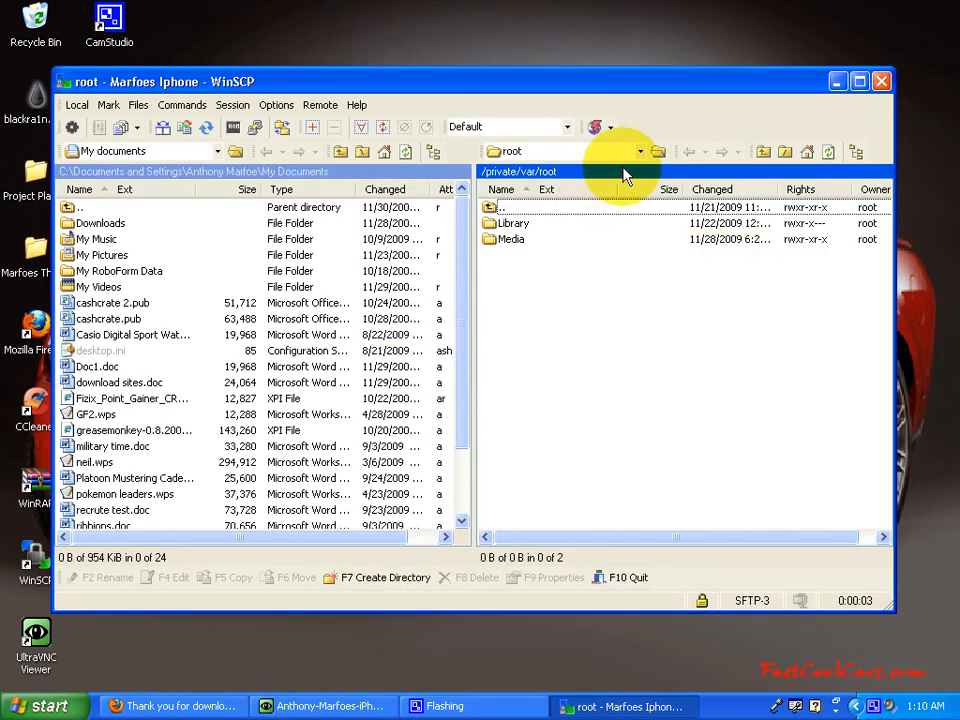
Step: Jump to the iPhone's / root directory from the remote path dropdown
click(640, 152)
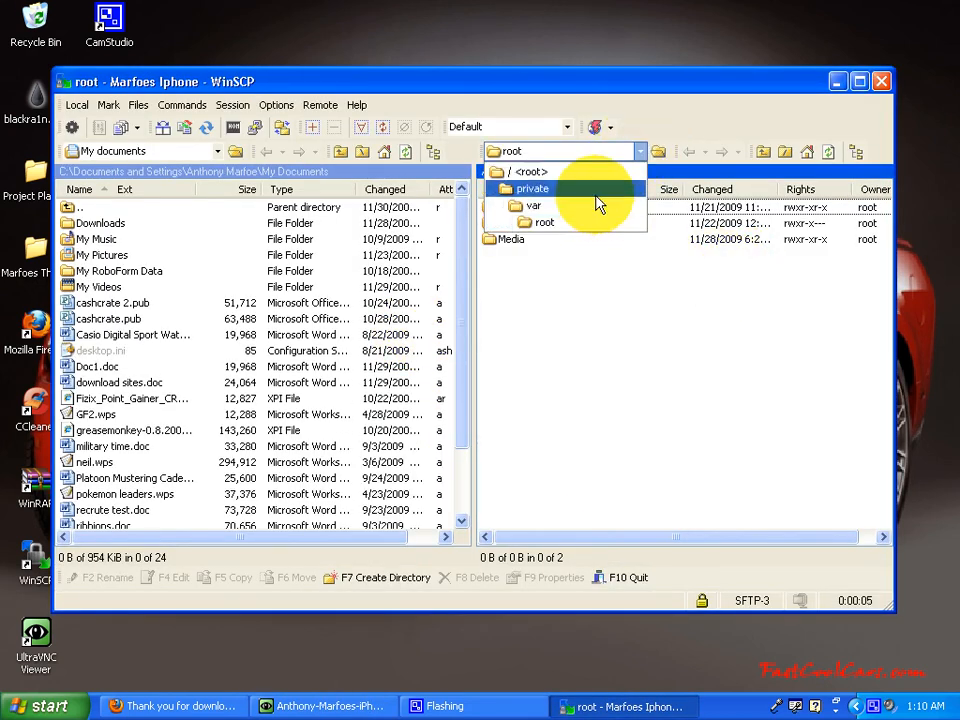
double_click(532, 188)
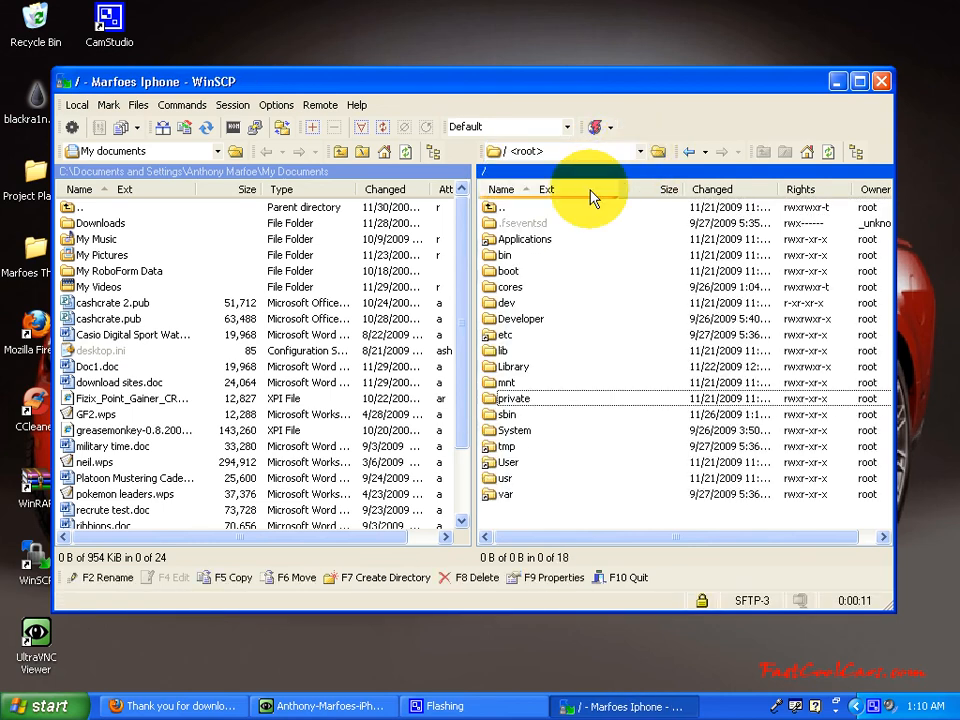
mouse_move(504, 430)
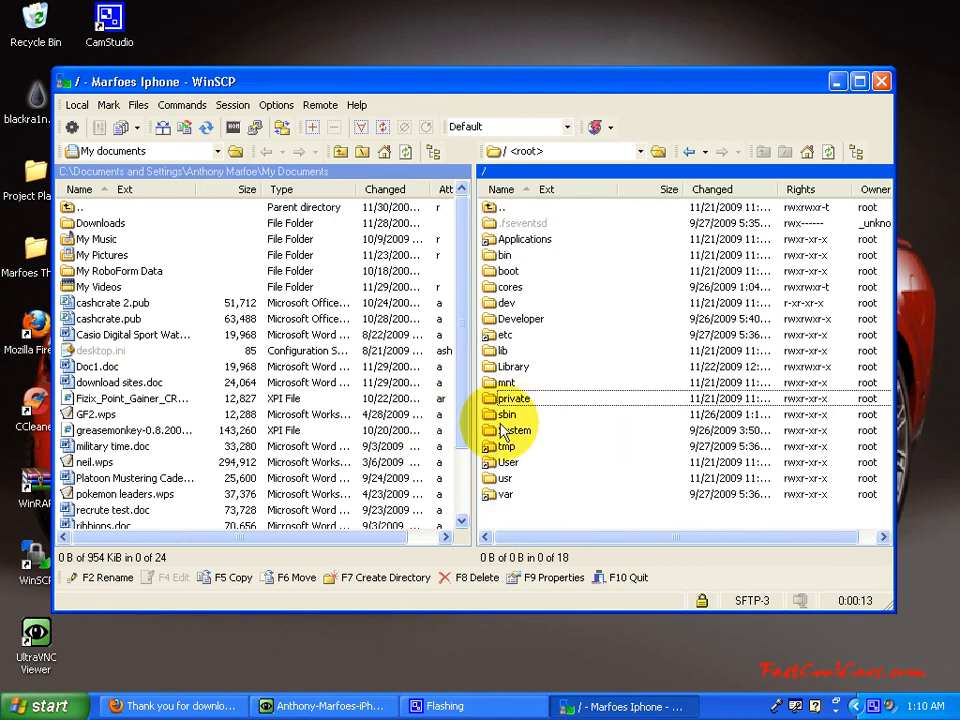
mouse_move(480, 564)
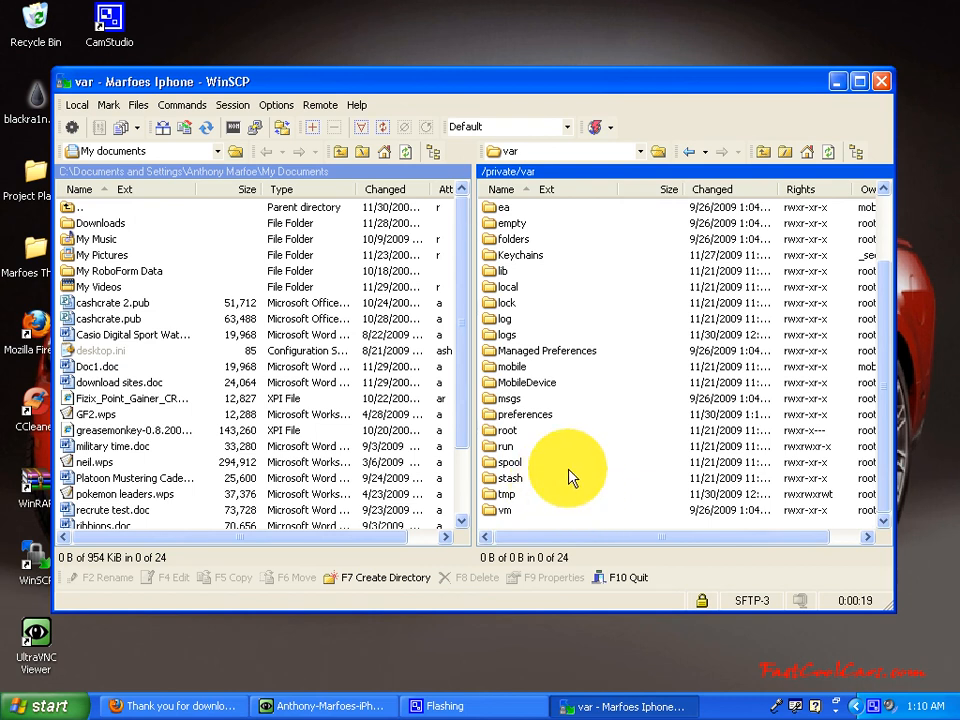
mouse_move(604, 244)
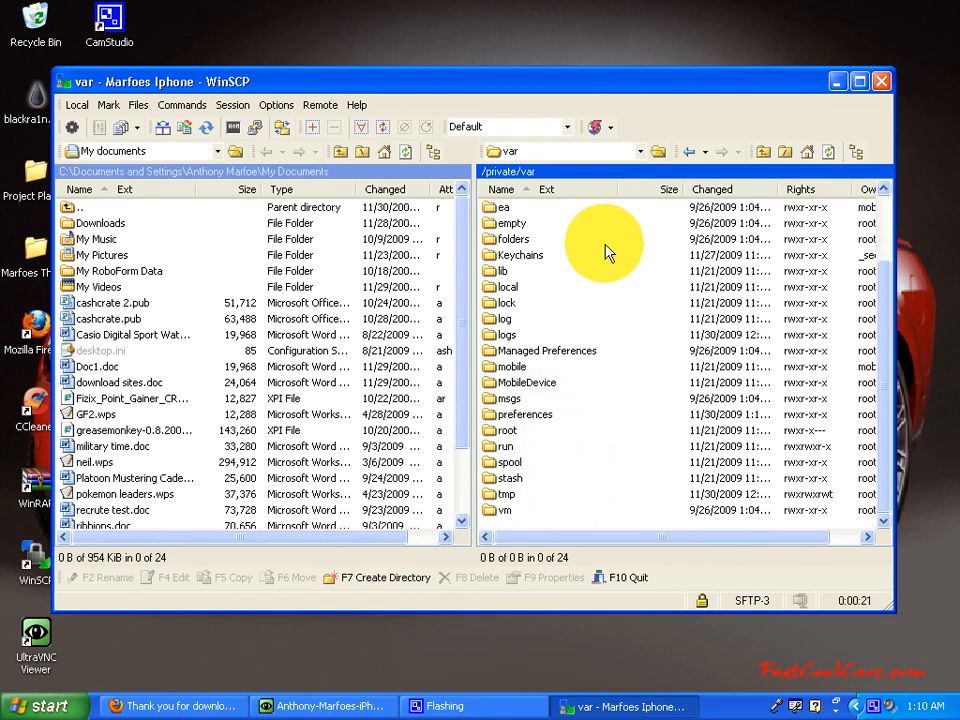
mouse_move(596, 244)
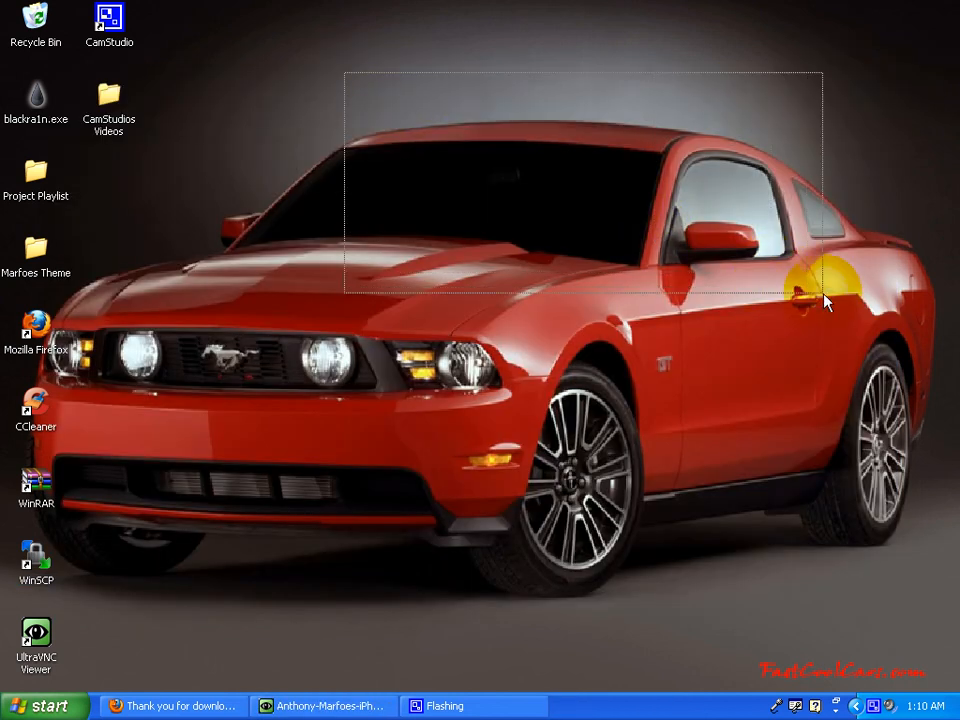
mouse_move(244, 164)
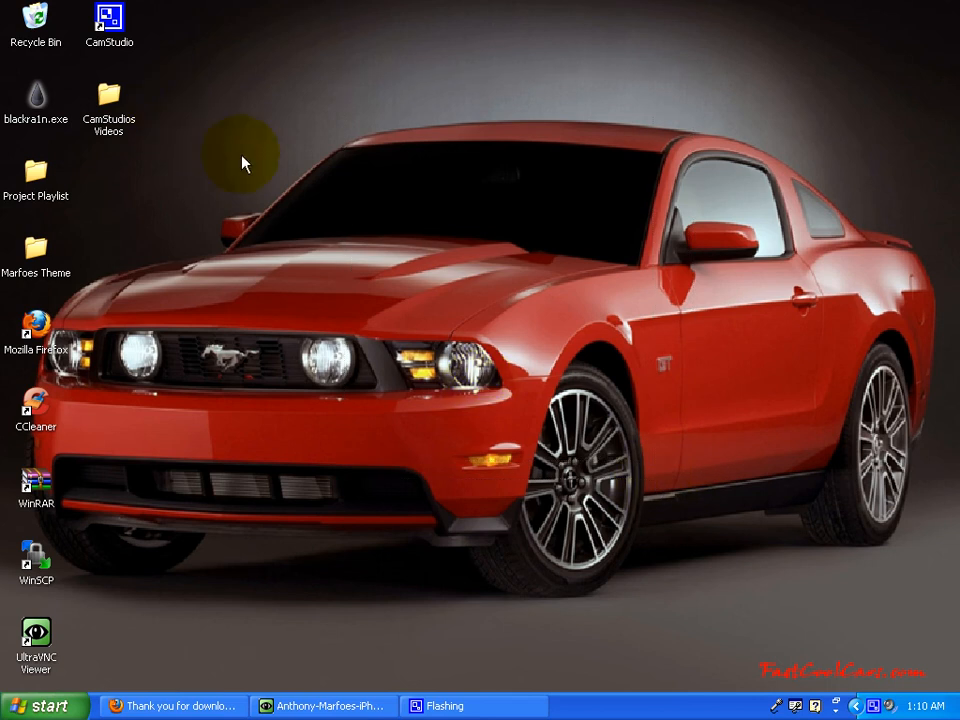